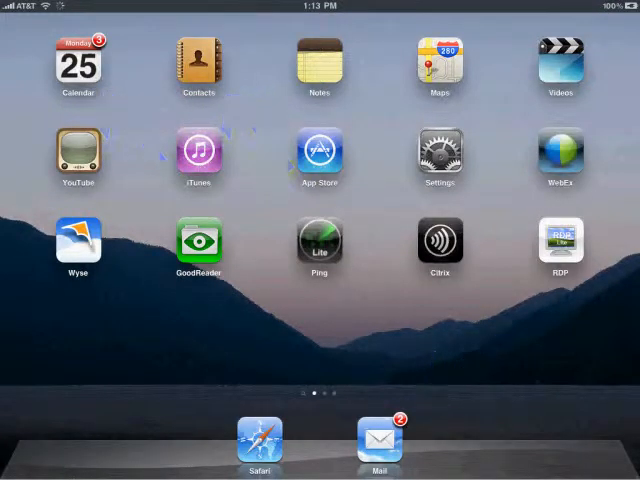
# Step: Launch Mail from the home screen dock
pyautogui.click(77, 65)
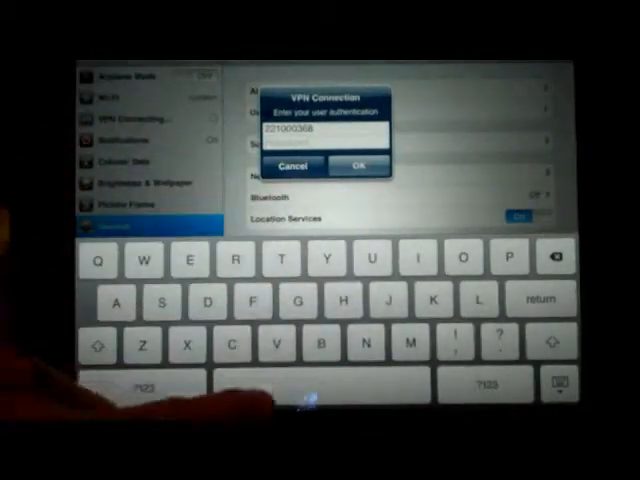
# Step: Switch the keyboard to digits to enter the VPN password
pyautogui.click(138, 384)
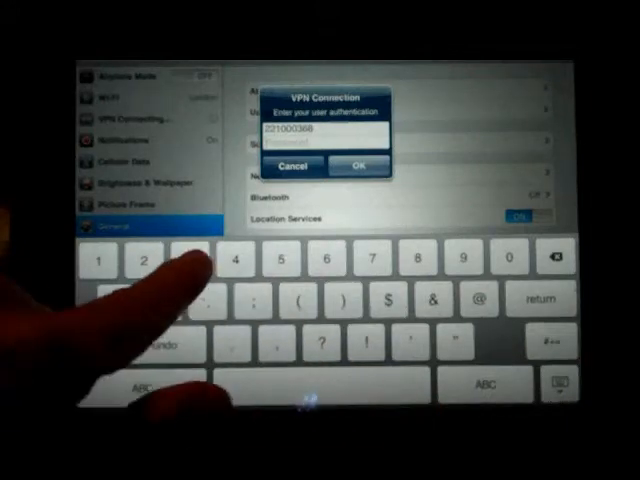